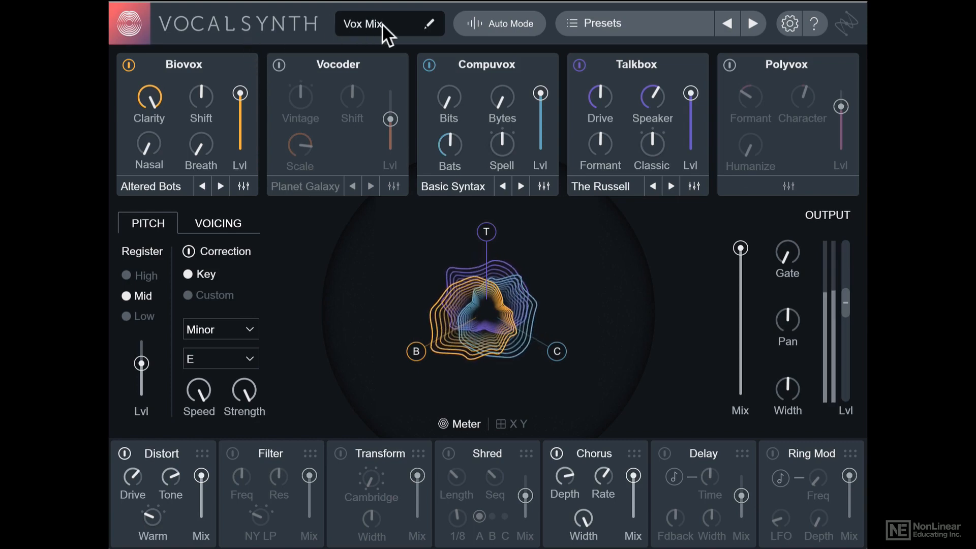
mouse_move(389, 24)
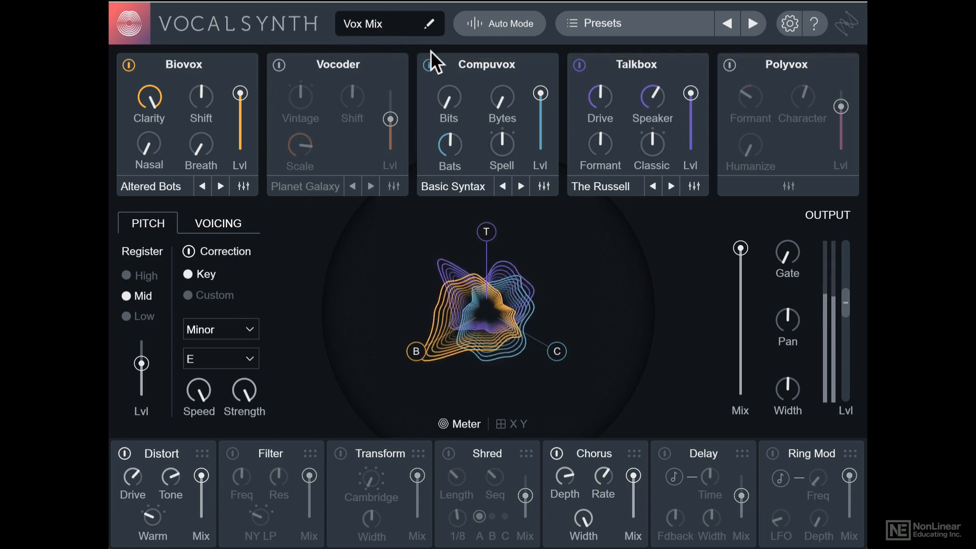
- Keep Auto mode and load the 'On The Drive' preset from Classic Auto Mode presets
left_click(498, 23)
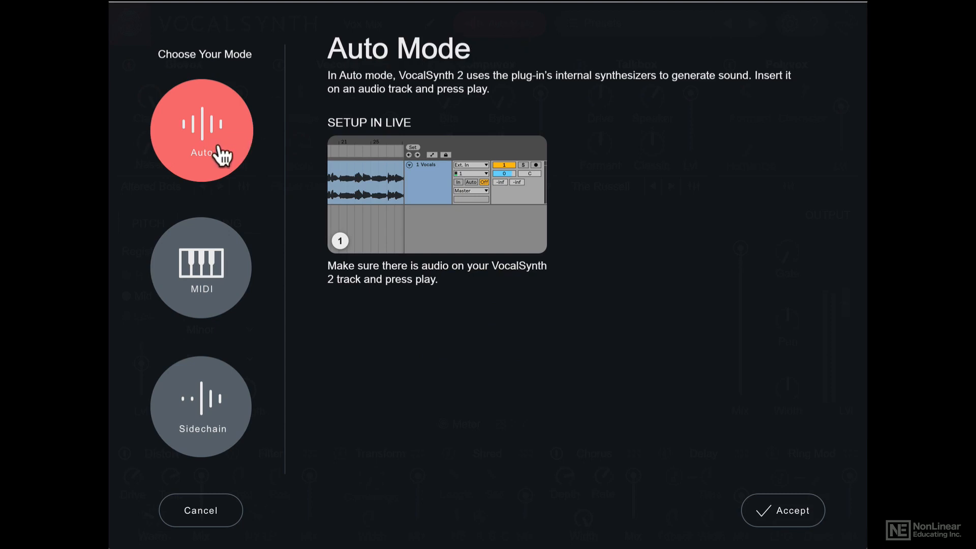
mouse_move(222, 411)
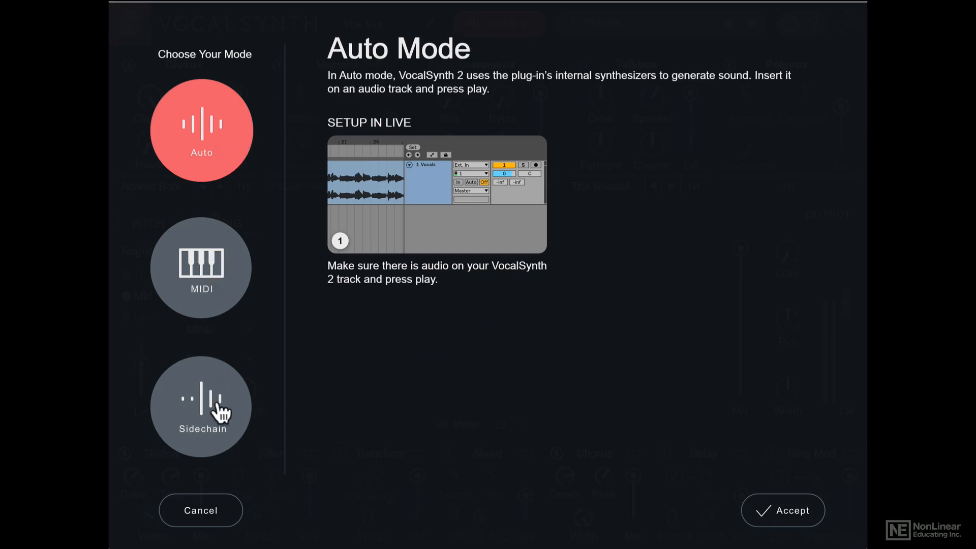
left_click(782, 510)
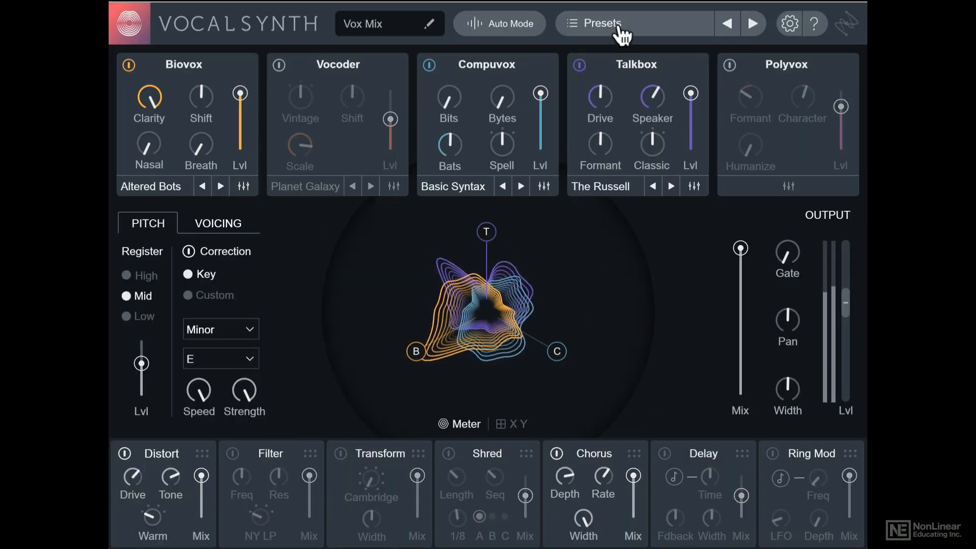
left_click(600, 23)
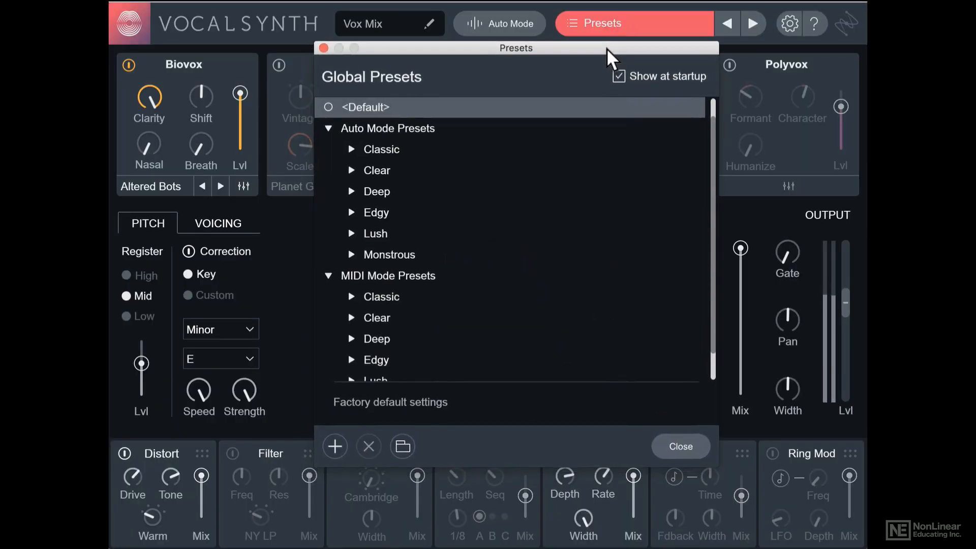
left_click(352, 149)
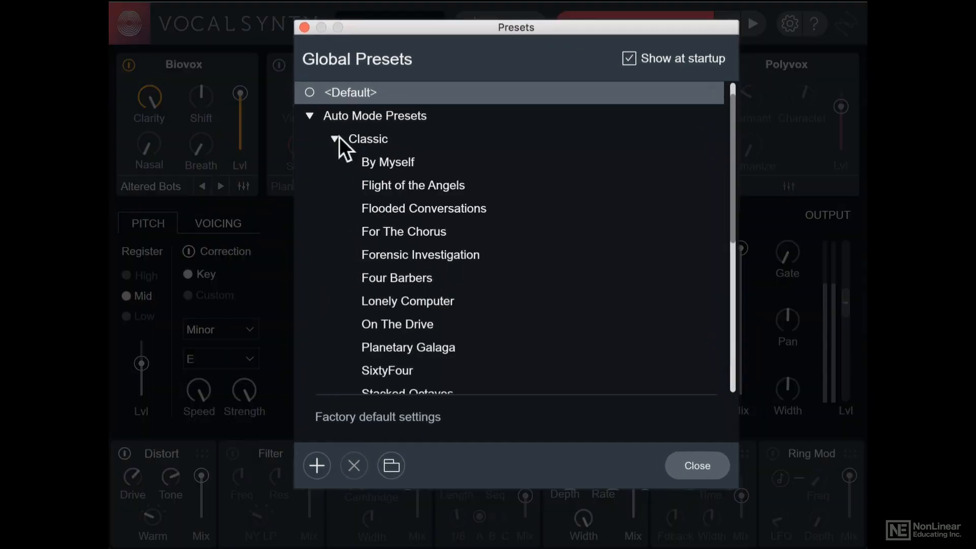
left_click(420, 255)
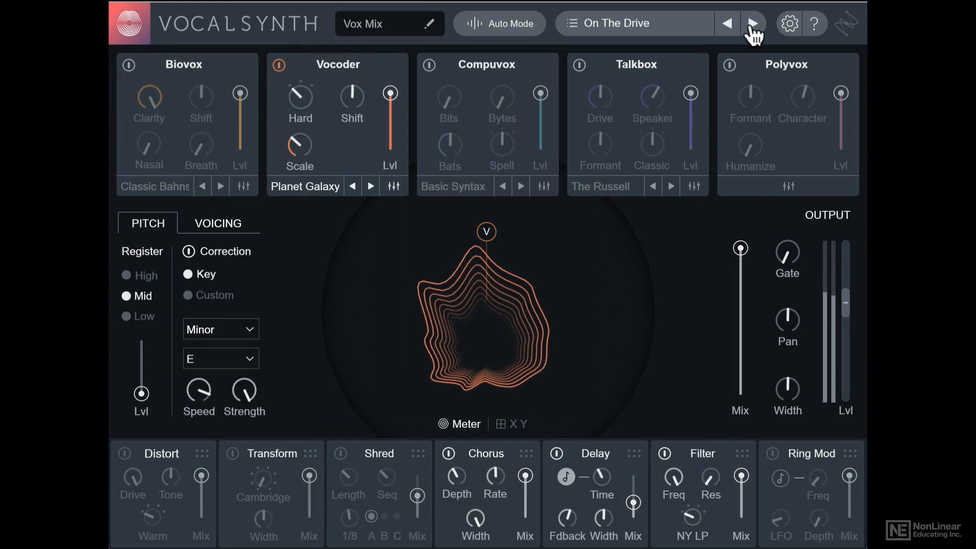
left_click(789, 24)
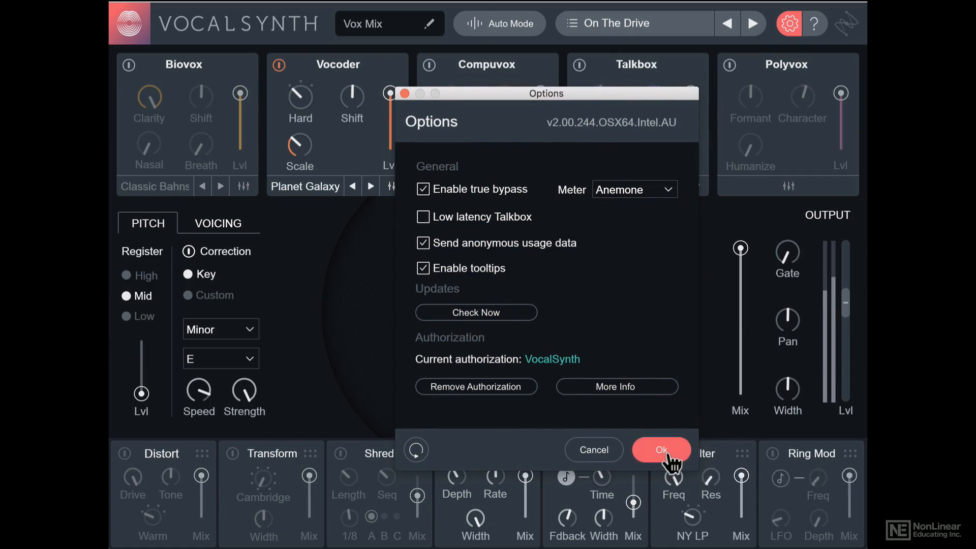
left_click(660, 449)
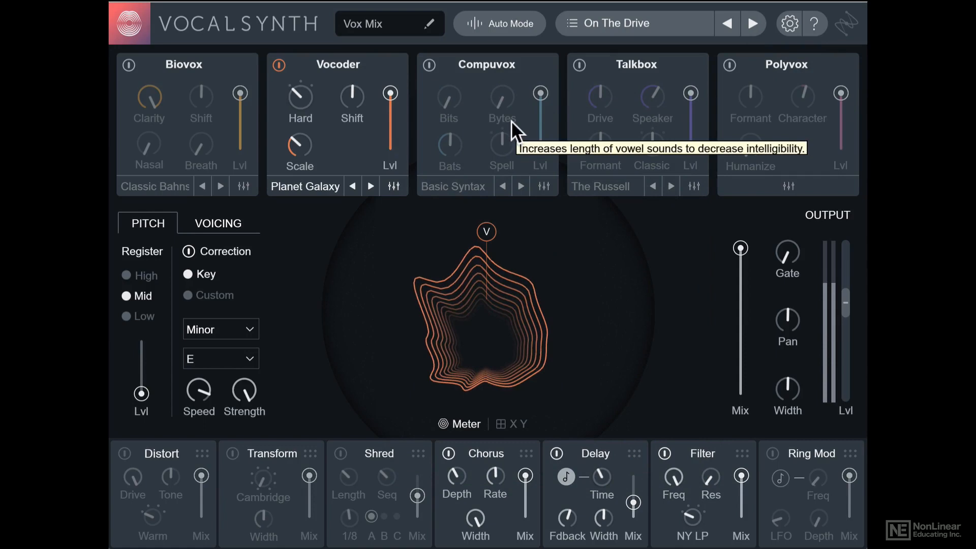
mouse_move(691, 349)
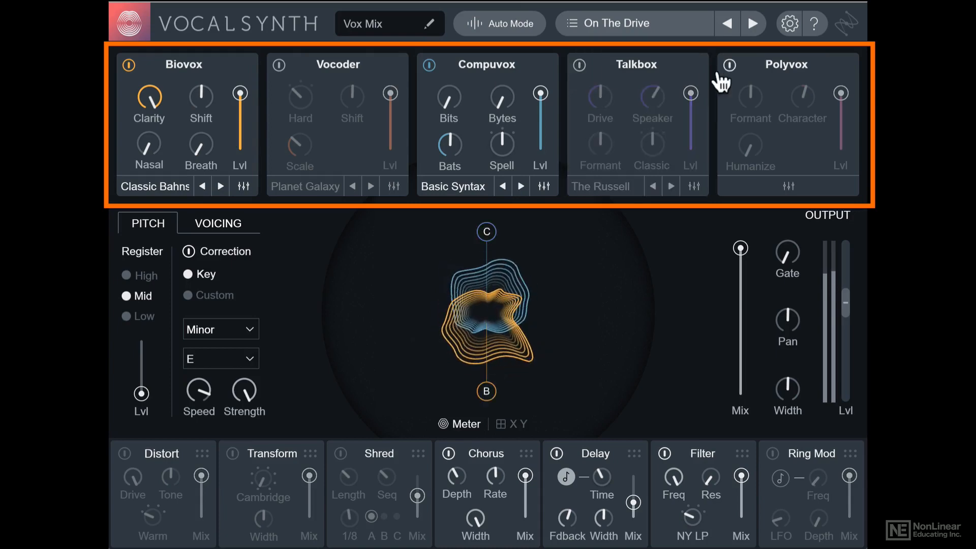
- Switch on the Polyvox engine alongside Biovox and Compuvox
left_click(729, 64)
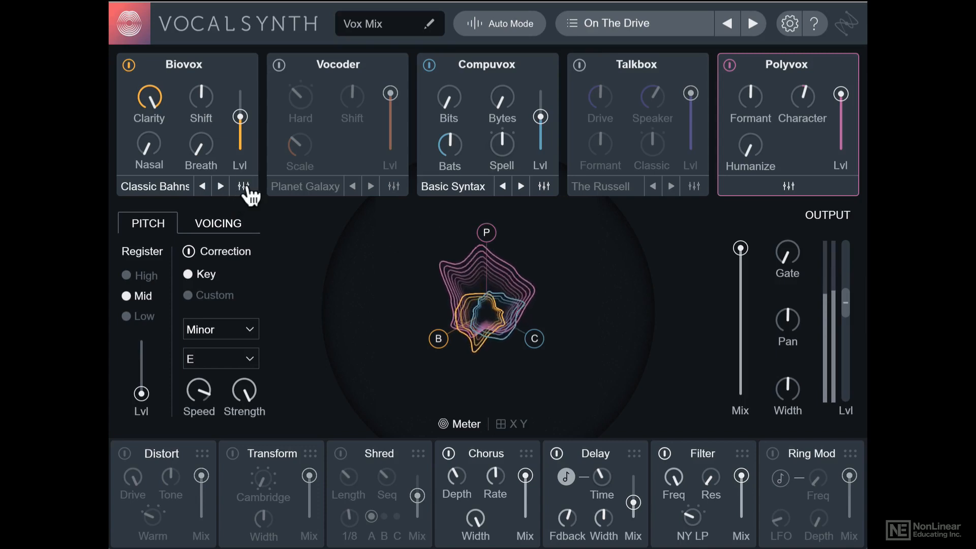
- Step the Biovox preset from Classic Bahns to Fifth Sense, checking the Biovox and Compuvox panels
left_click(243, 186)
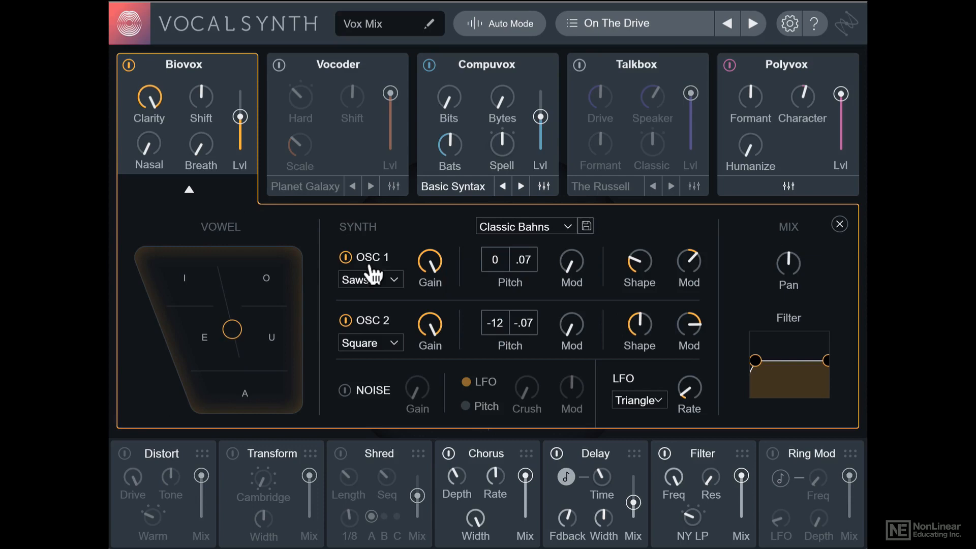
mouse_move(568, 243)
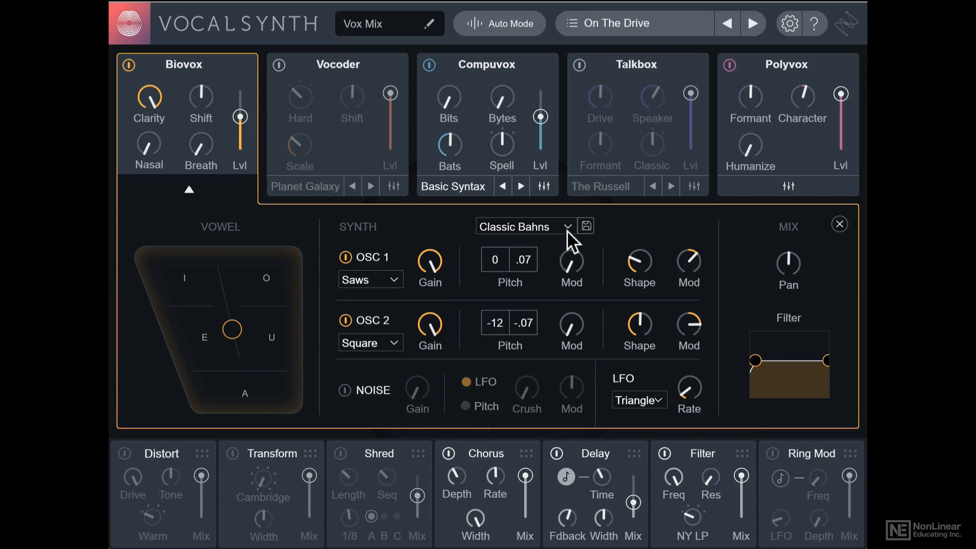
left_click(524, 226)
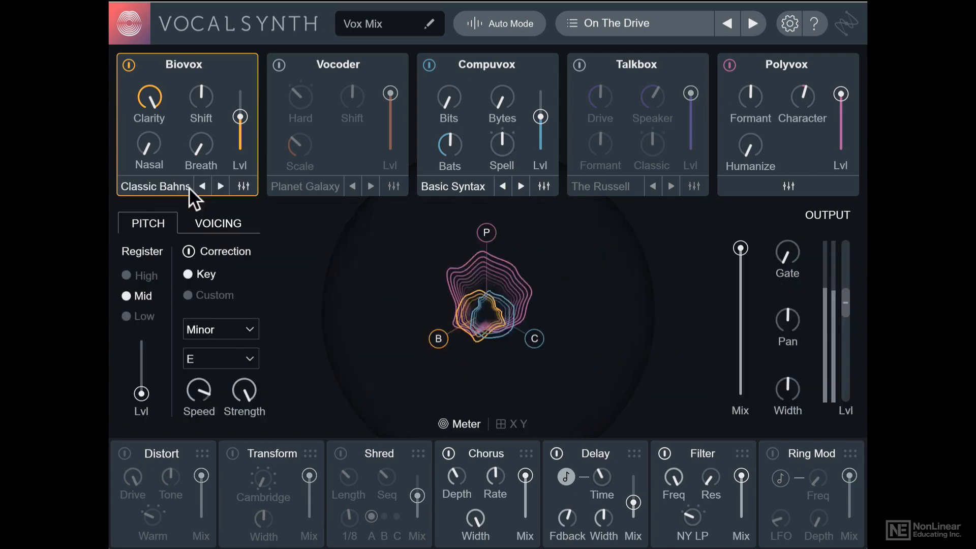
left_click(221, 186)
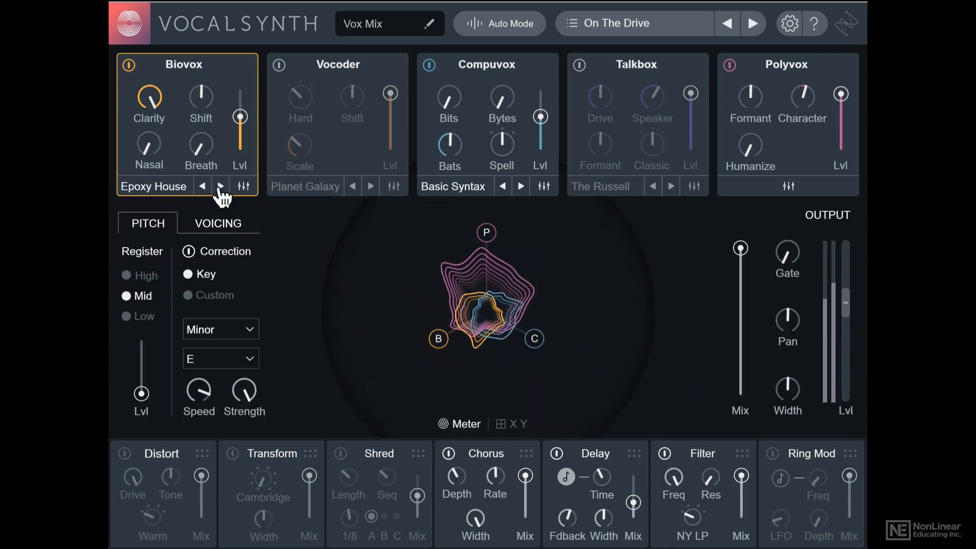
left_click(219, 186)
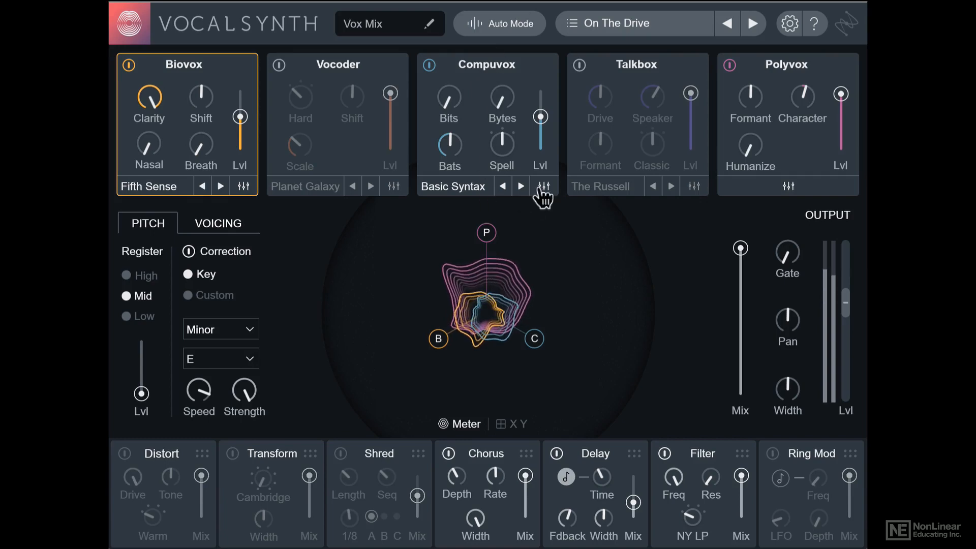
left_click(543, 187)
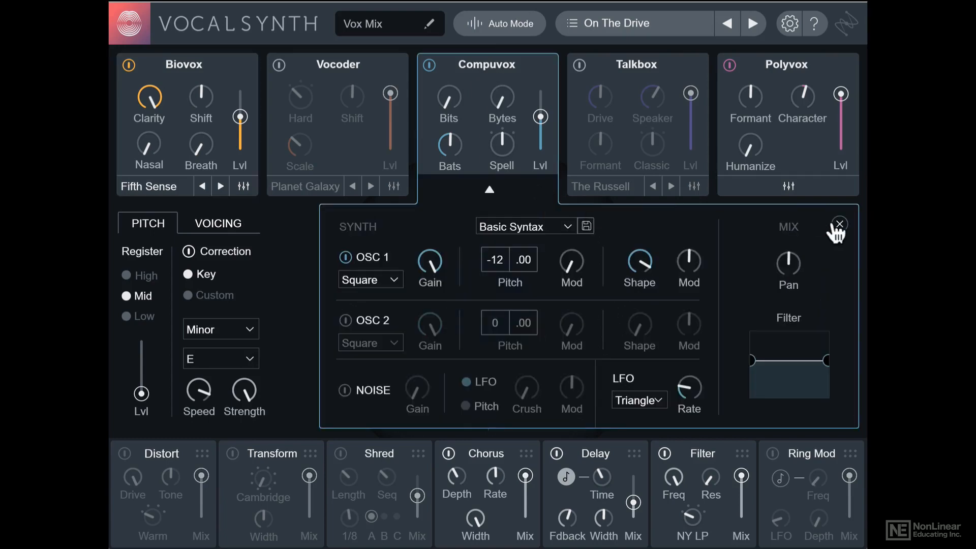
left_click(839, 224)
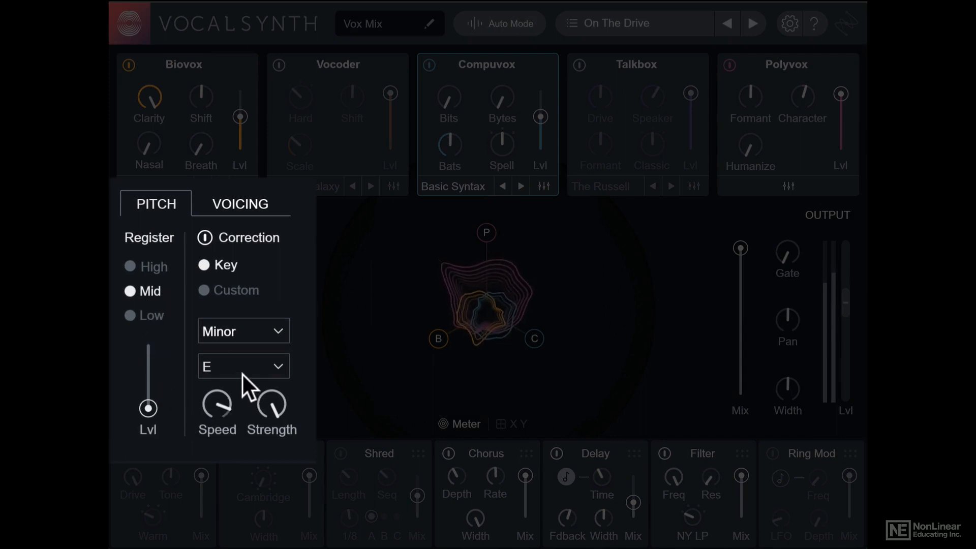
mouse_move(233, 286)
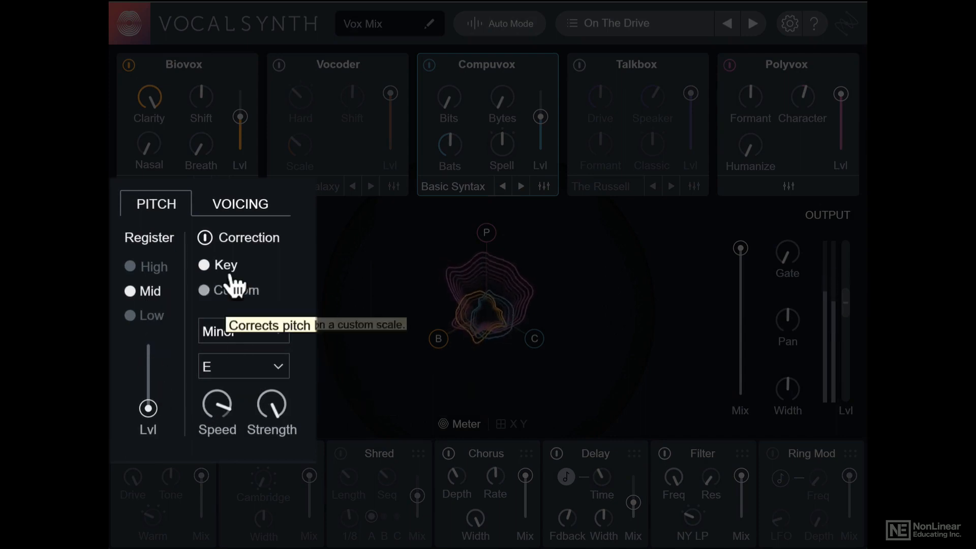
- Show the Voicing section and adjust the 5th, Sub and Sup voice levels
left_click(240, 203)
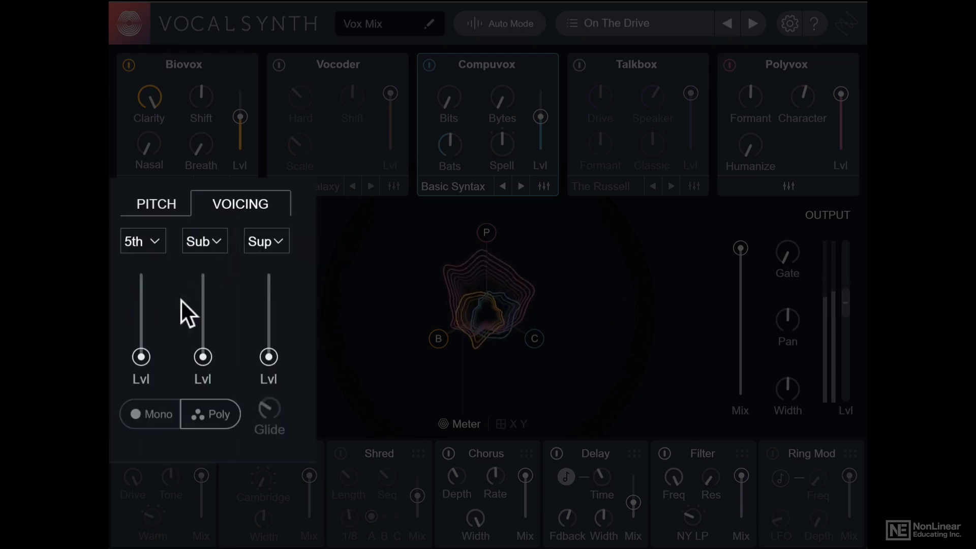
left_click_drag(141, 356, 141, 356)
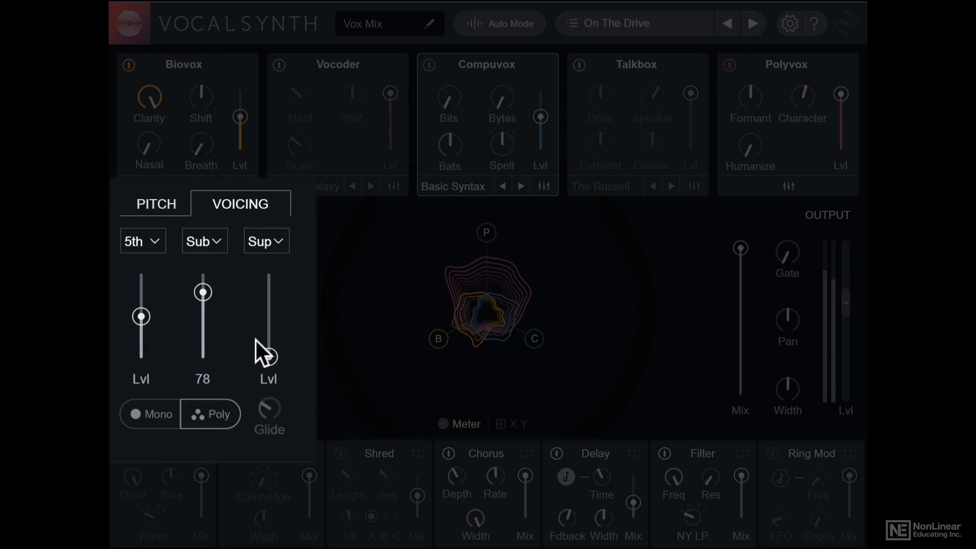
left_click_drag(268, 355, 267, 280)
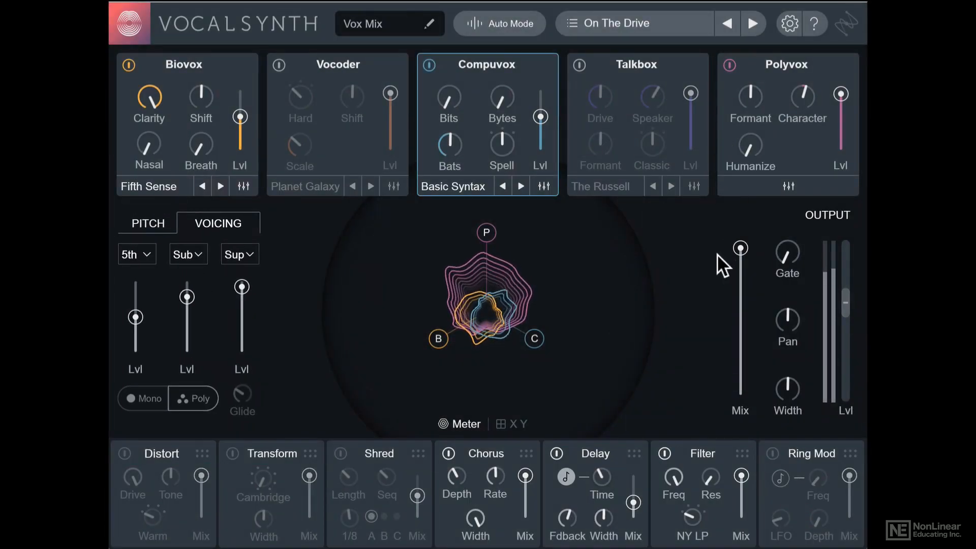
left_click_drag(741, 247, 740, 287)
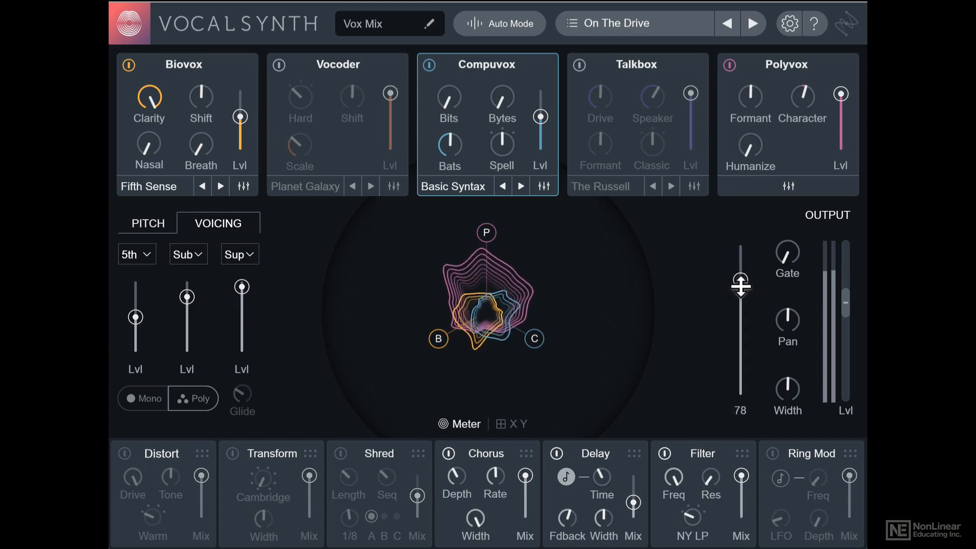
left_click_drag(740, 287, 740, 399)
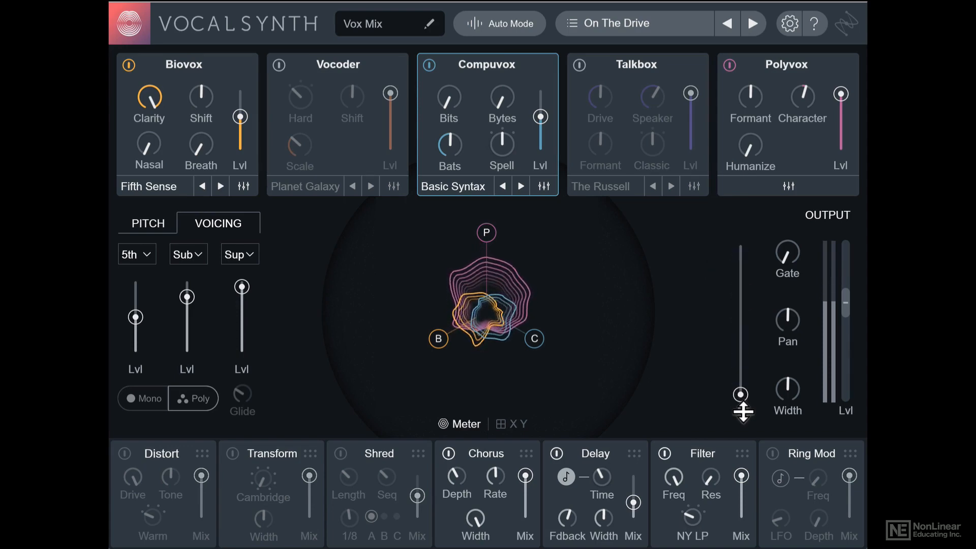
left_click_drag(739, 414, 740, 261)
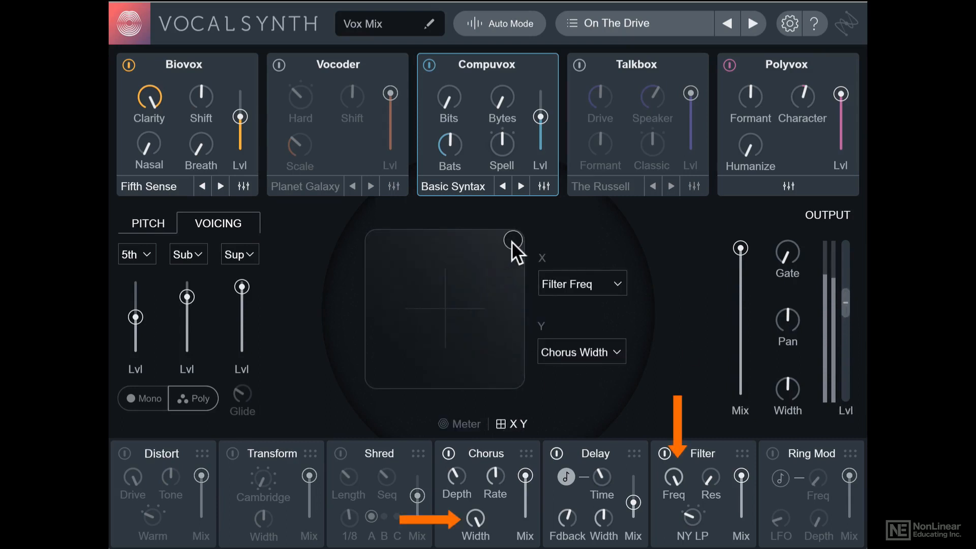
- Drag the XY pad point to sweep Filter Freq and Chorus Width together
left_click_drag(512, 240, 447, 274)
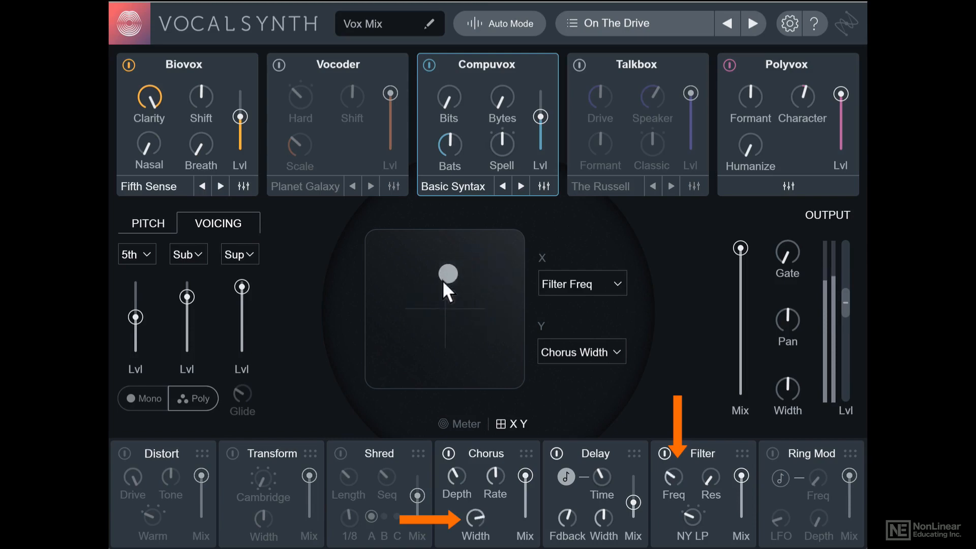
left_click_drag(447, 273, 512, 307)
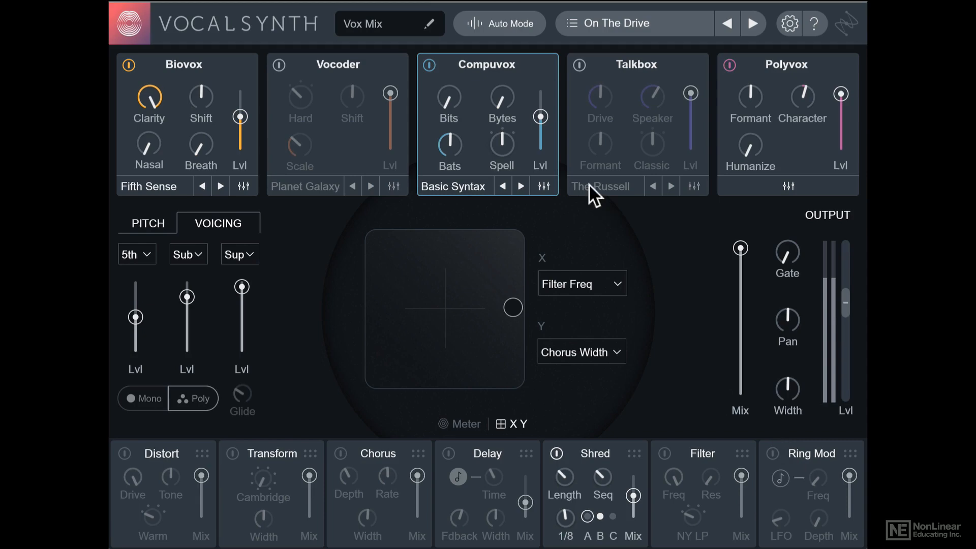
mouse_move(598, 193)
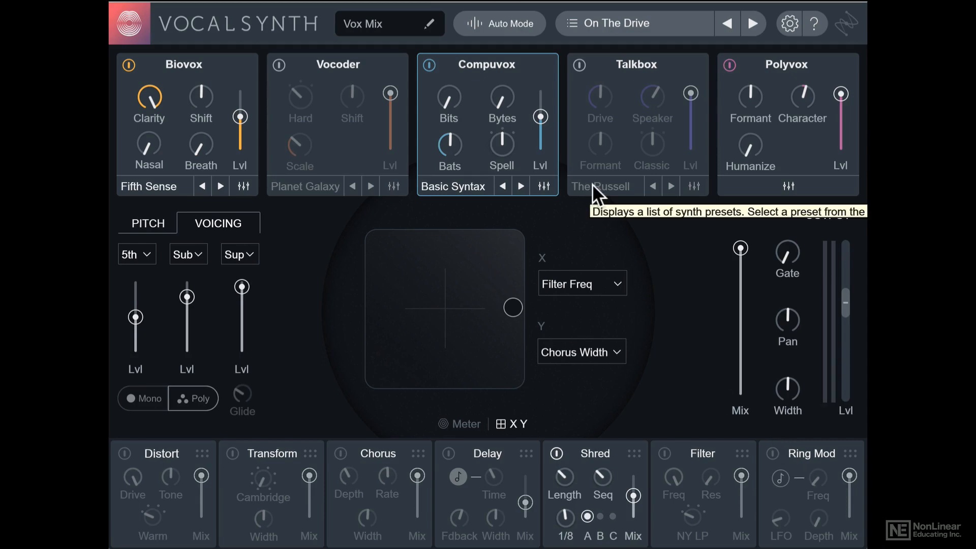
mouse_move(346, 255)
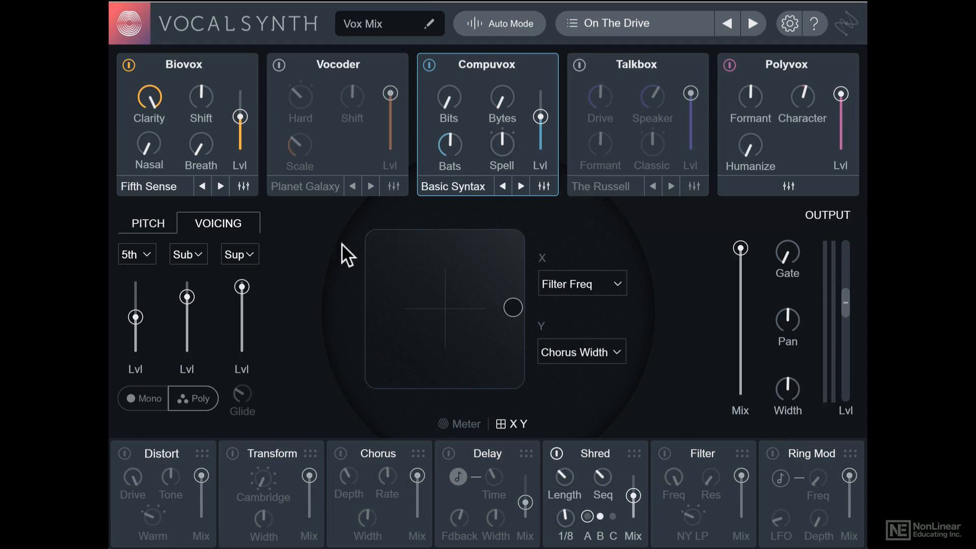
- Switch the centre display from the XY pad back to the meter
left_click(458, 423)
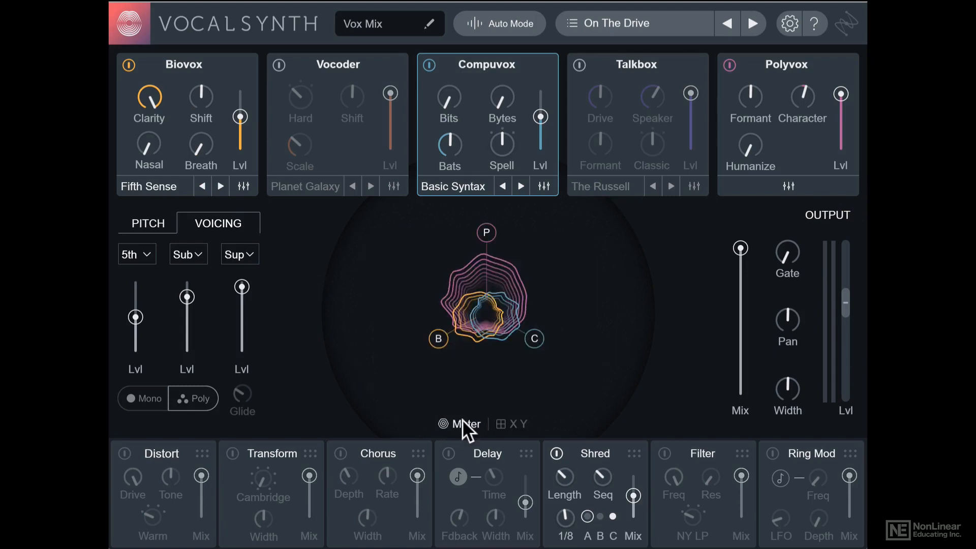